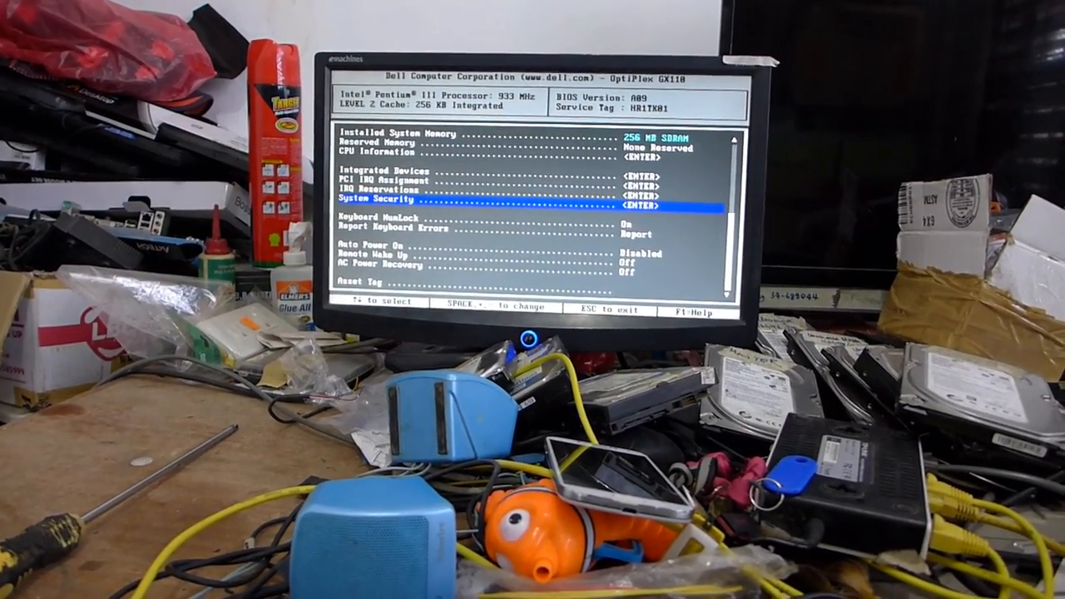
Enable the CPU Serial Number setting under System Security in the GX110 BIOS
key(Up)
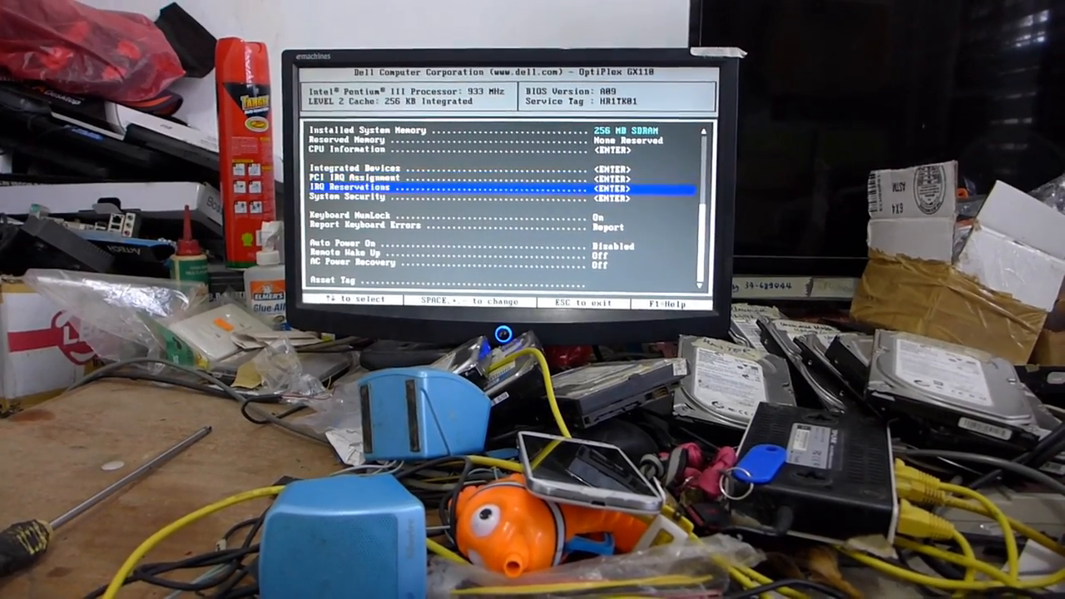
key(Down)
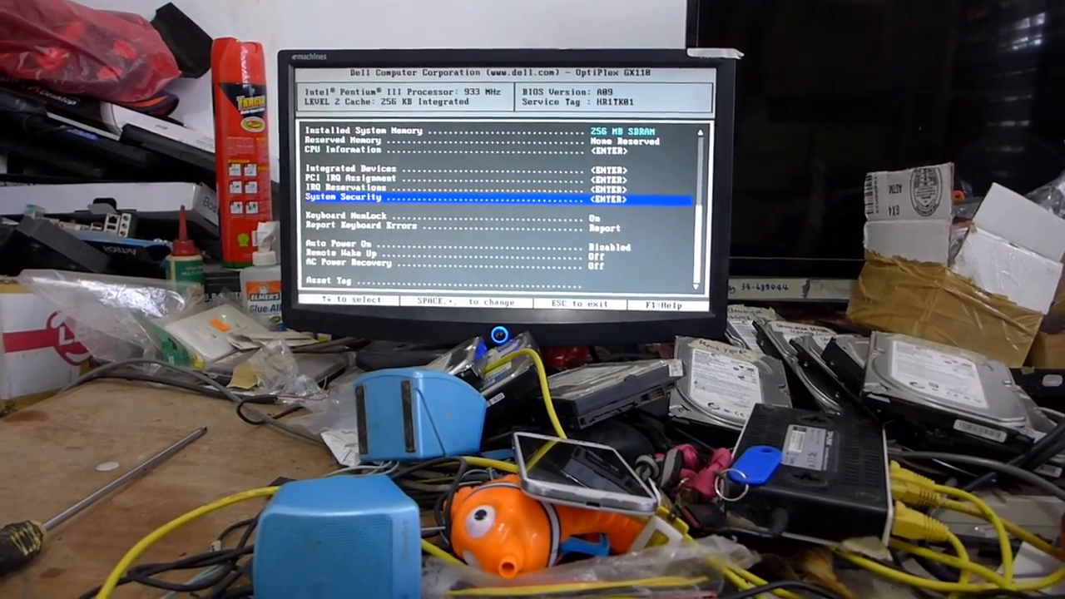
key(Enter)
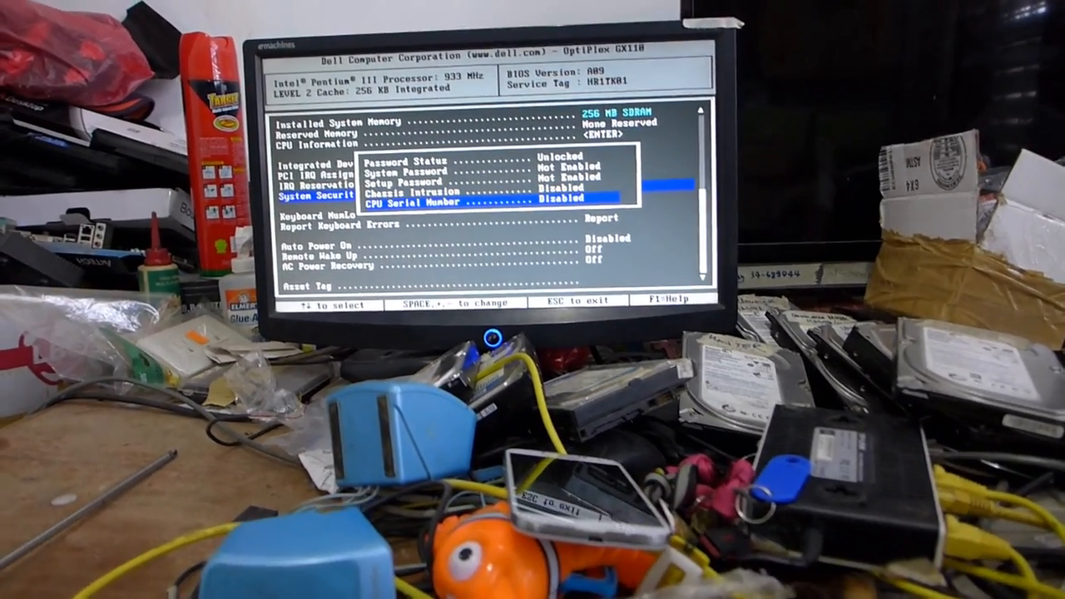
key(space)
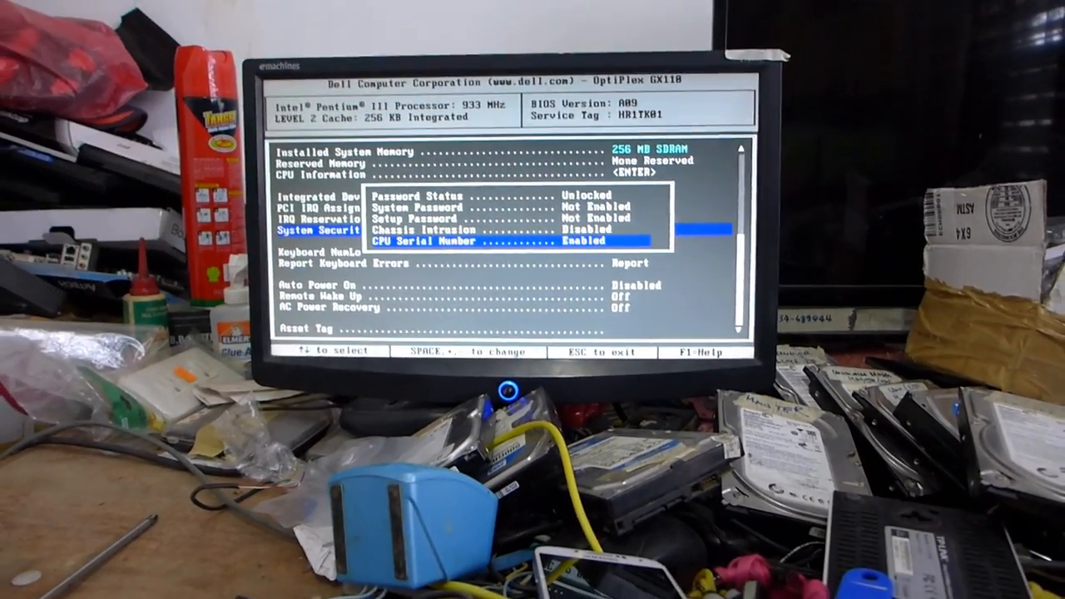
key(space)
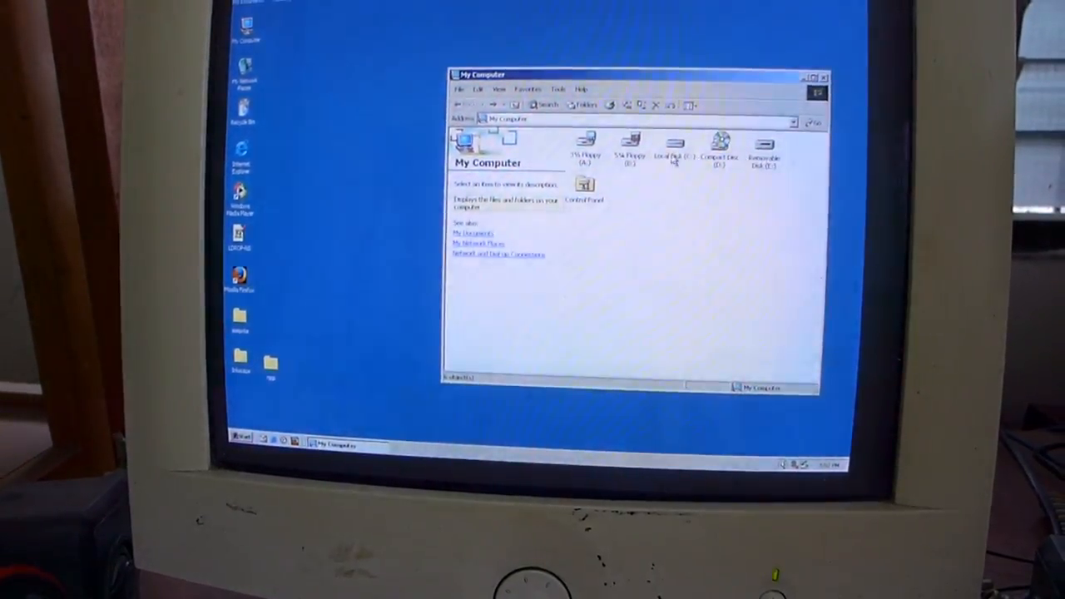
Browse from Local Disk (C:) into the PS and DECI folders toward the PSXNTISA driver files
double_click(669, 141)
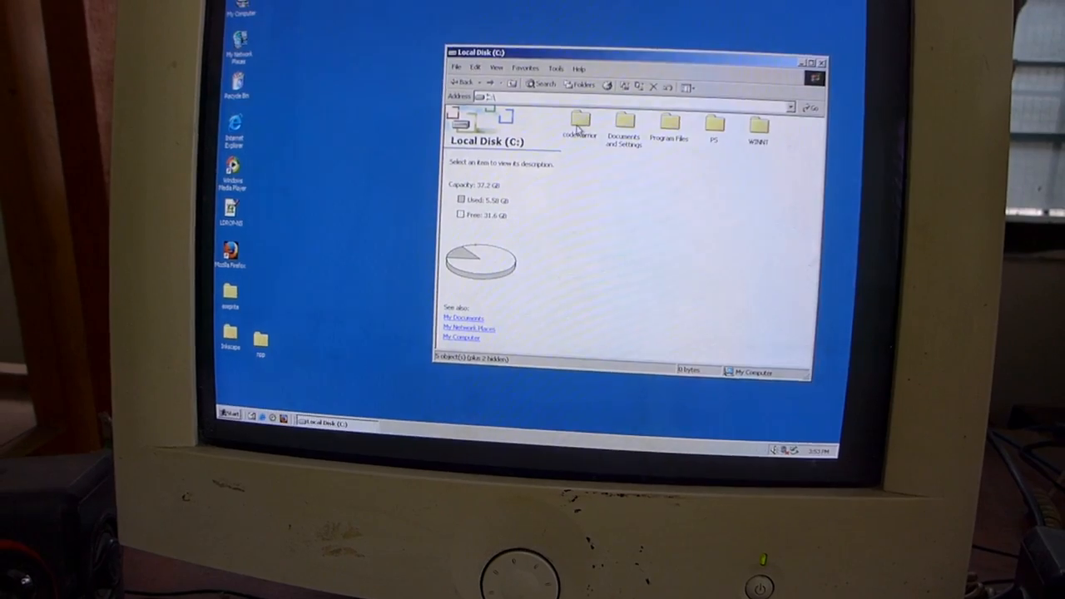
double_click(711, 123)
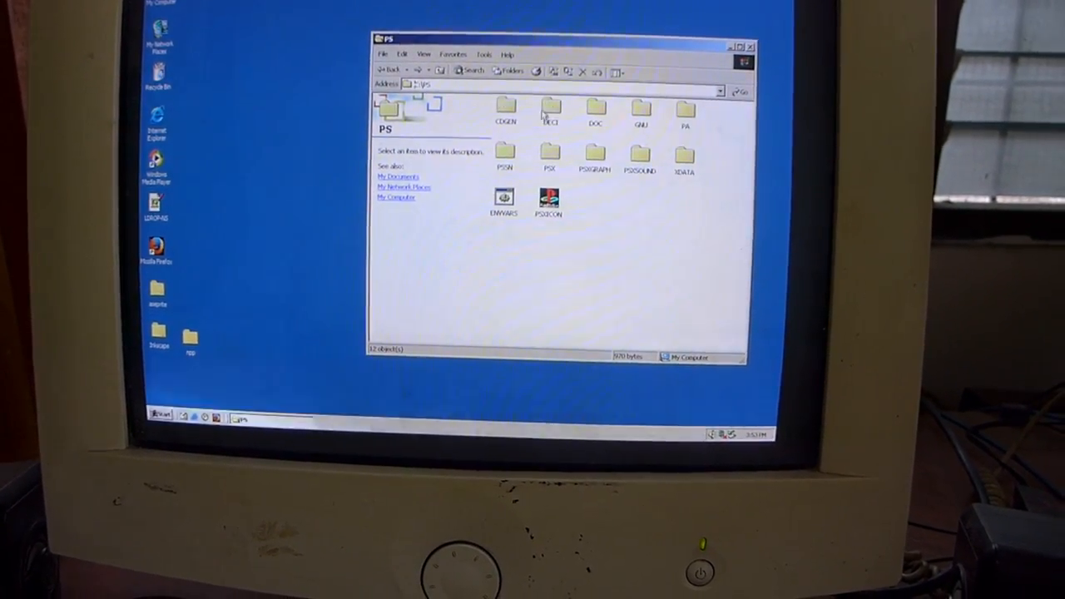
click(549, 112)
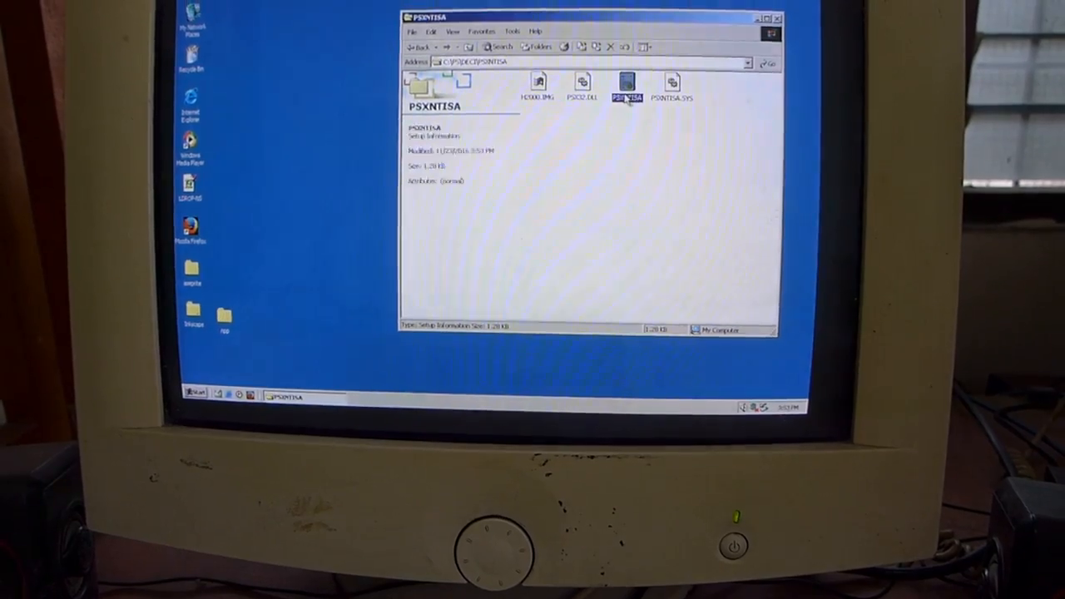
right_click(627, 92)
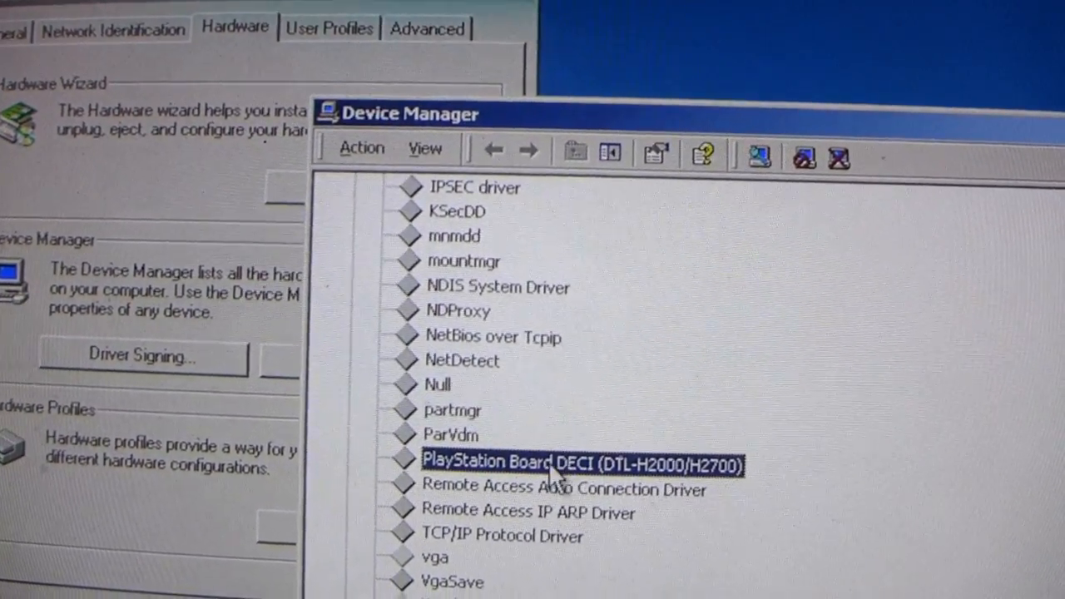
Review the PlayStation Board DECI resources (I/O 1340–1347, IRQ 10) and close its properties
double_click(578, 460)
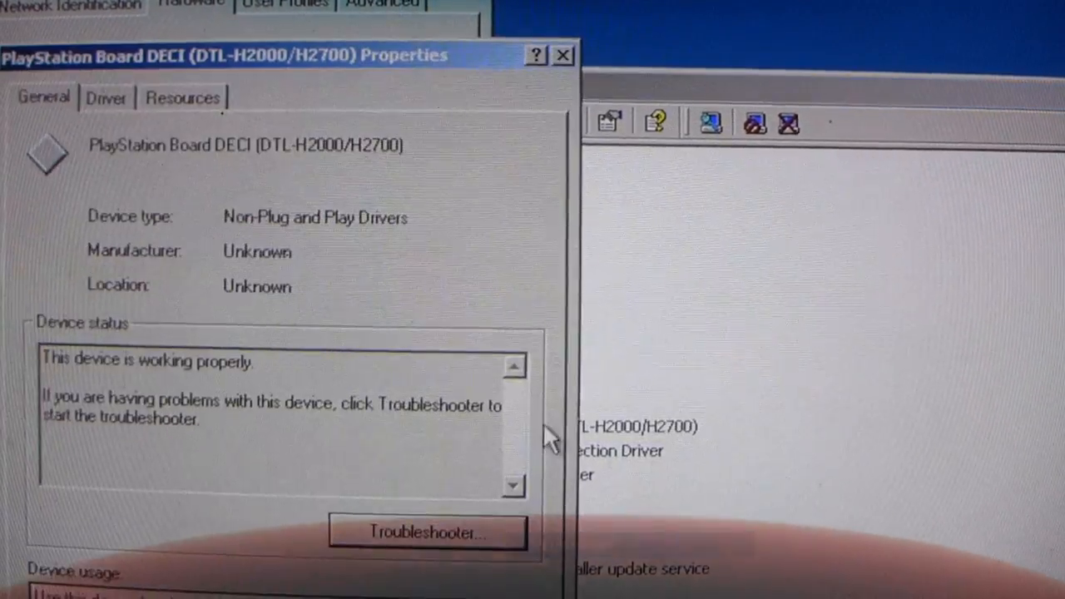
click(180, 98)
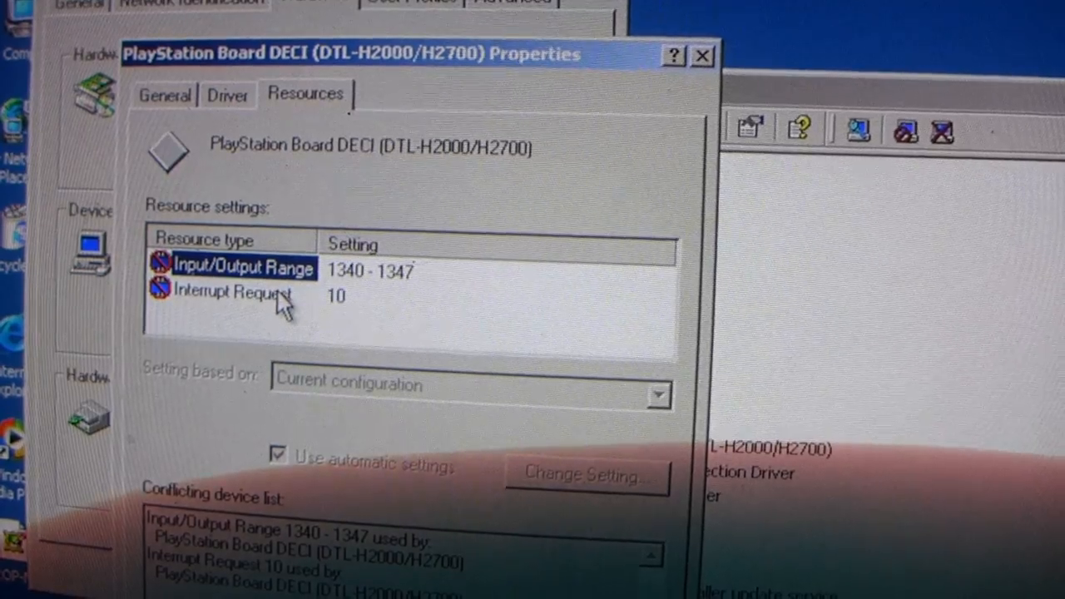
click(250, 297)
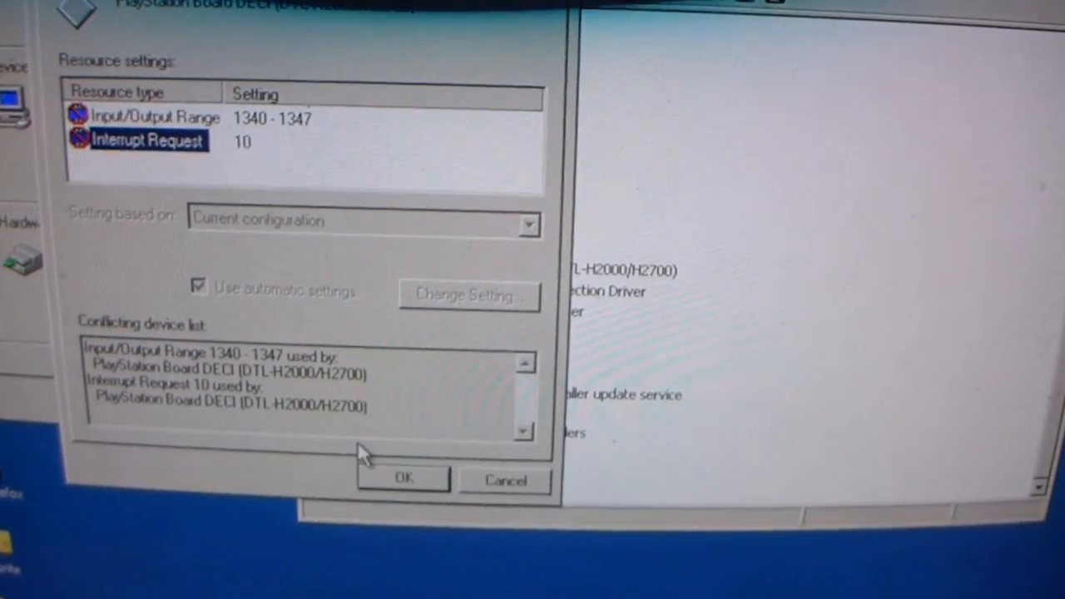
click(404, 478)
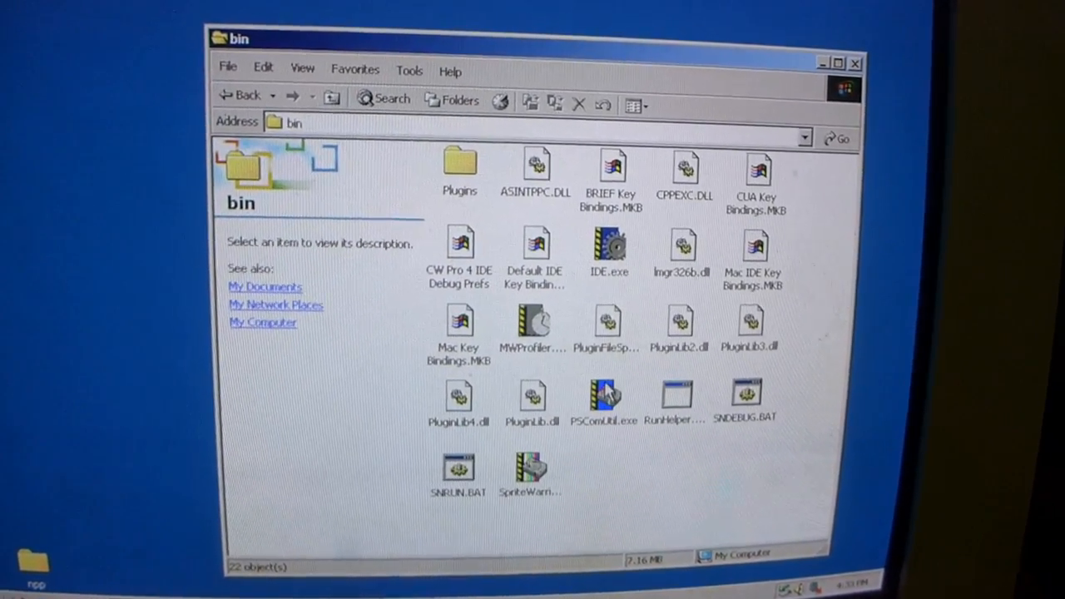
Launch PSComUtil.exe from the bin folder and dismiss the 'Could not read preferences' error
click(605, 395)
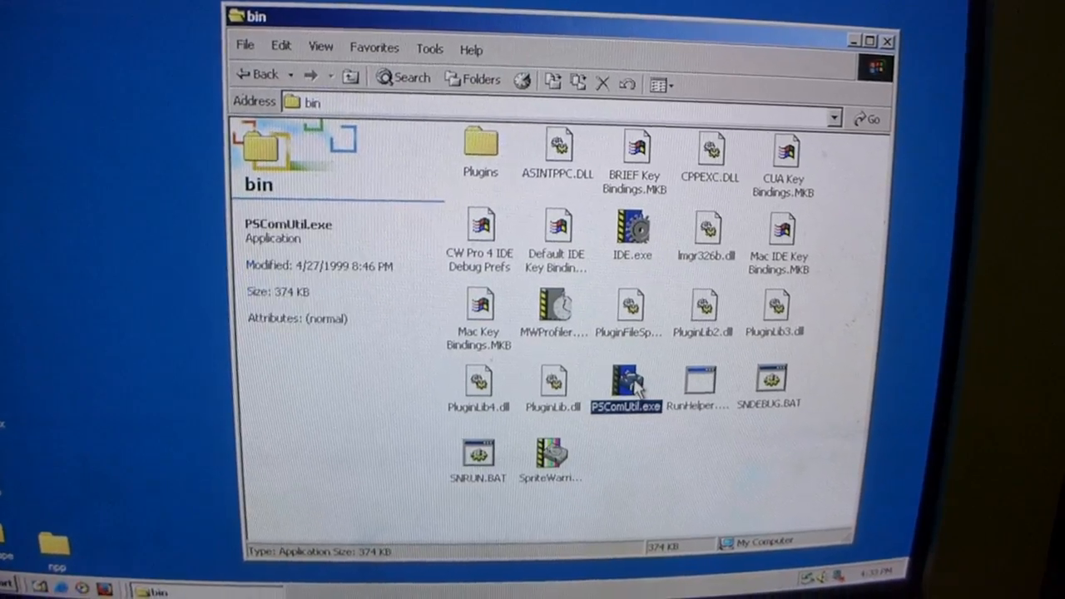
double_click(626, 376)
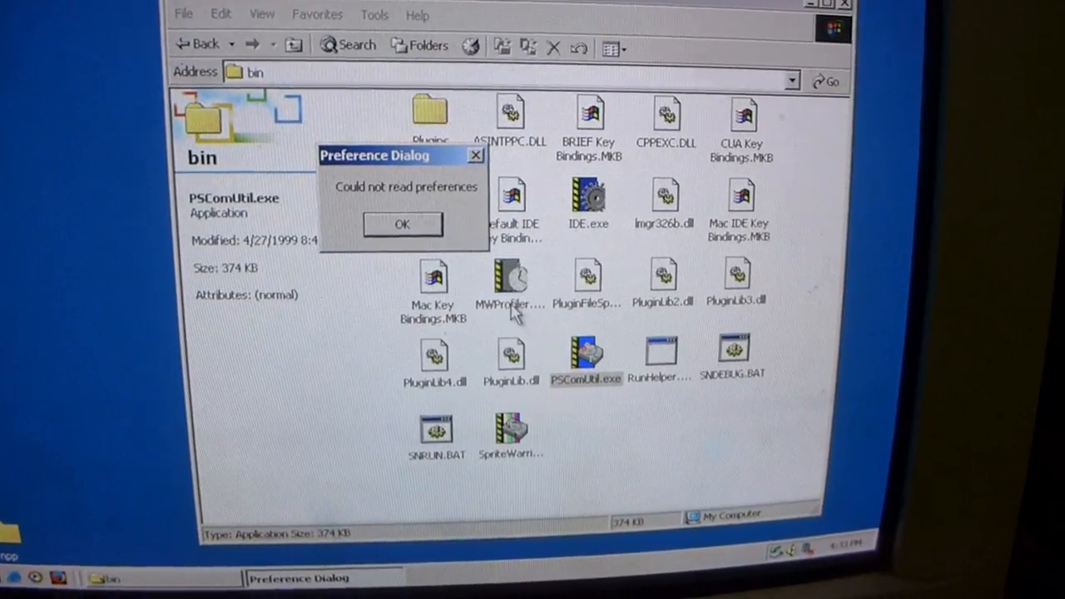
click(402, 224)
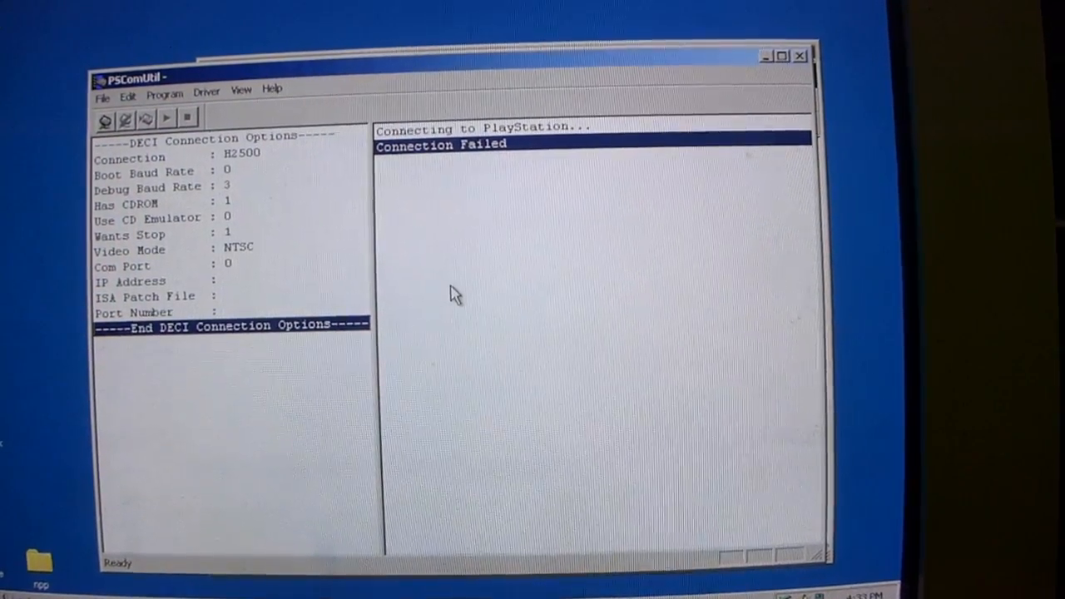
click(278, 169)
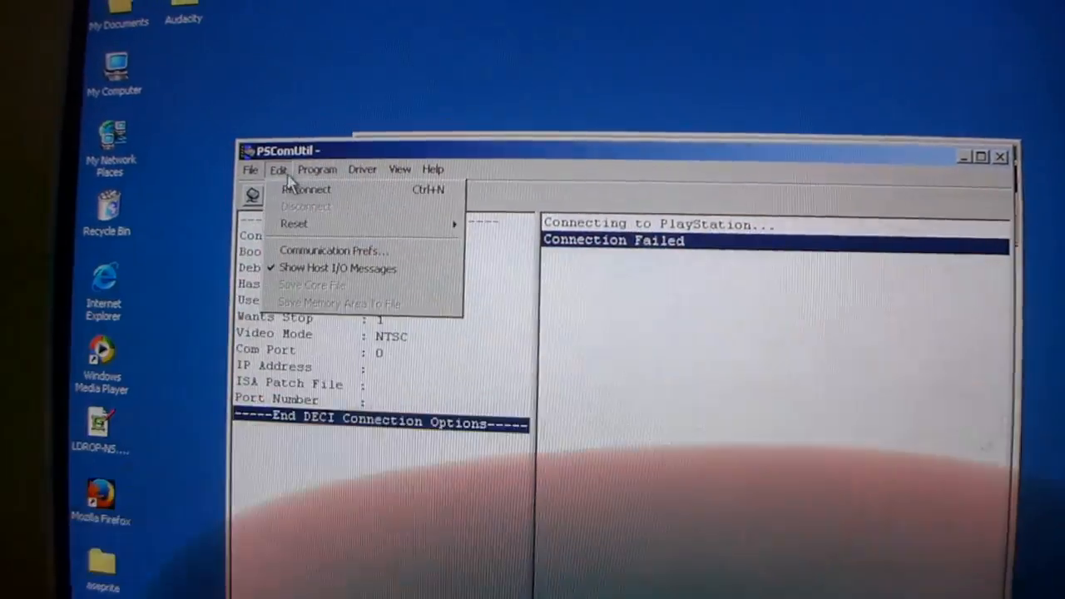
Set Communication Prefs to the H2000 ISA connection and save, starting a new connection attempt
click(340, 250)
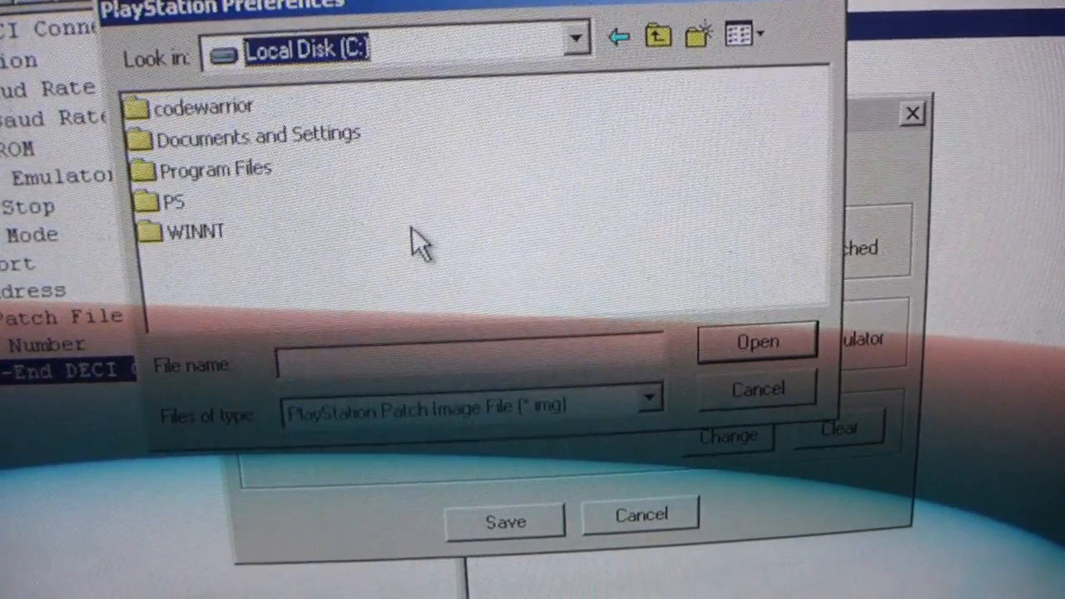
double_click(167, 201)
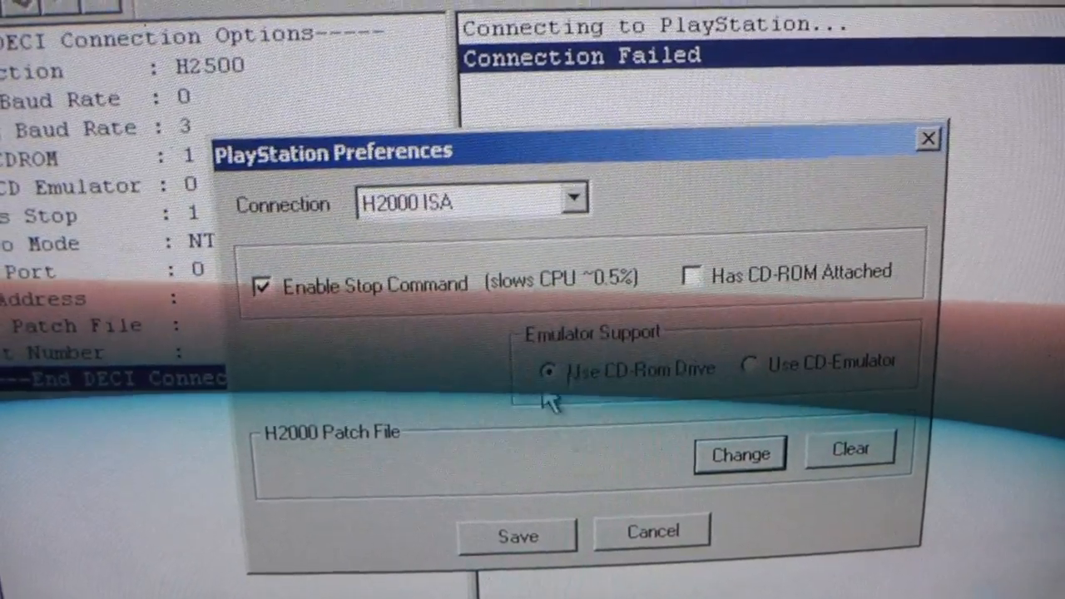
click(516, 535)
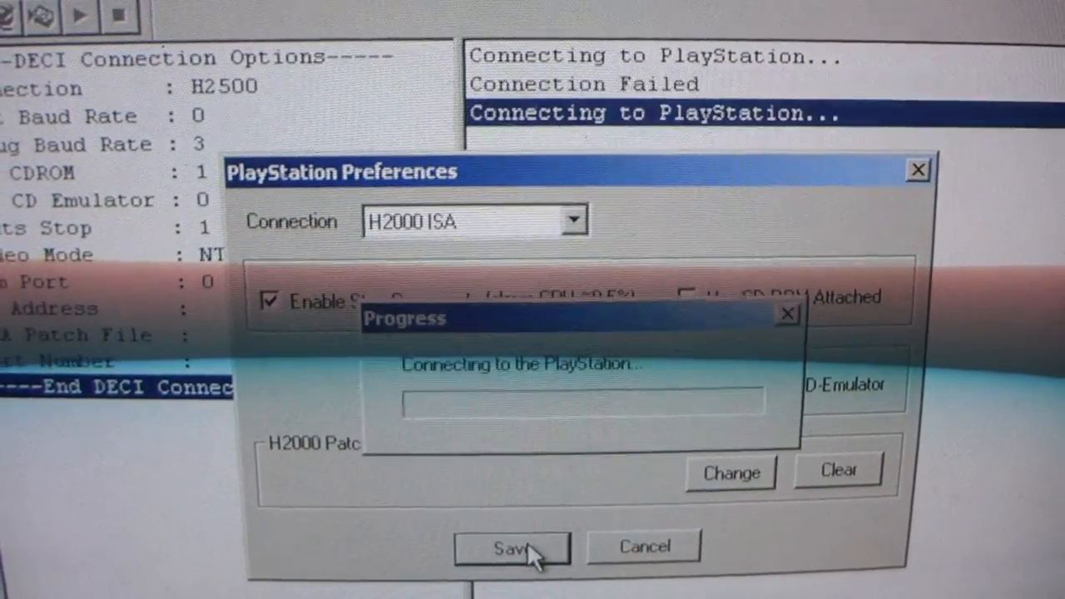